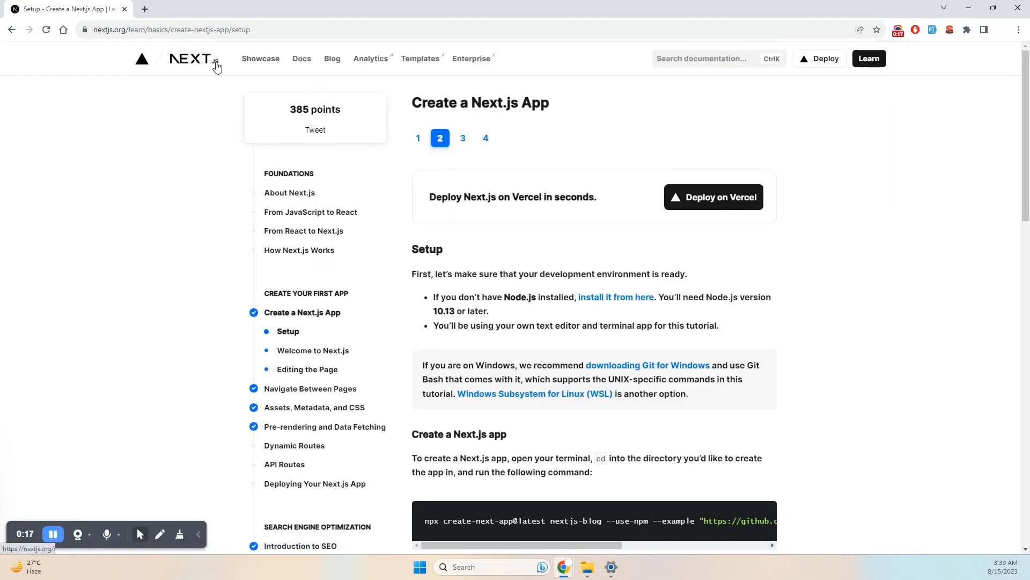
Scroll within the empty kwk-youtube-videos folder on Projects (D:) in File Explorer.
scroll(down, 3)
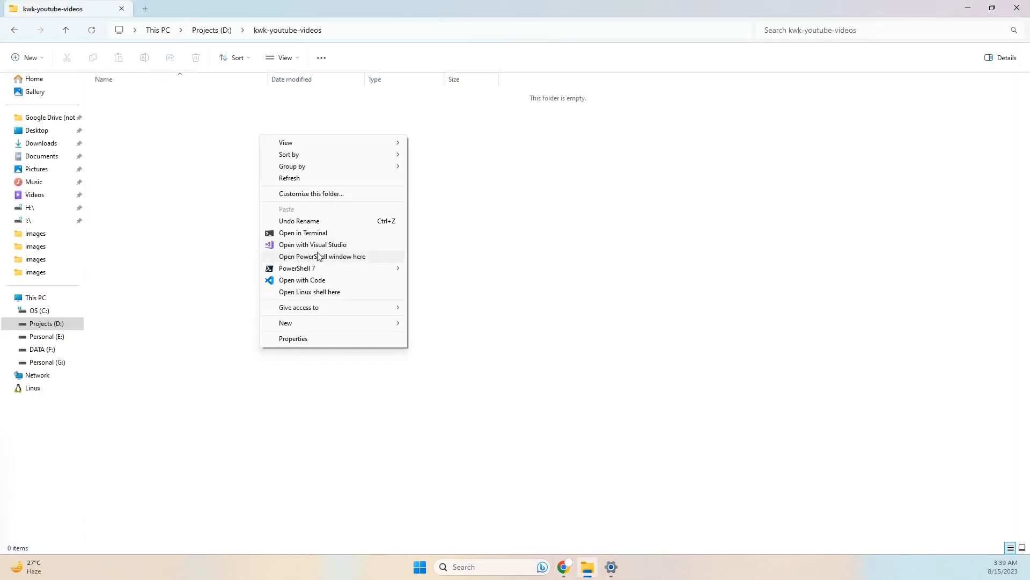
Open PowerShell here and run create-next-app for nextjs-blog with the learn-starter example, answering y.
click(302, 233)
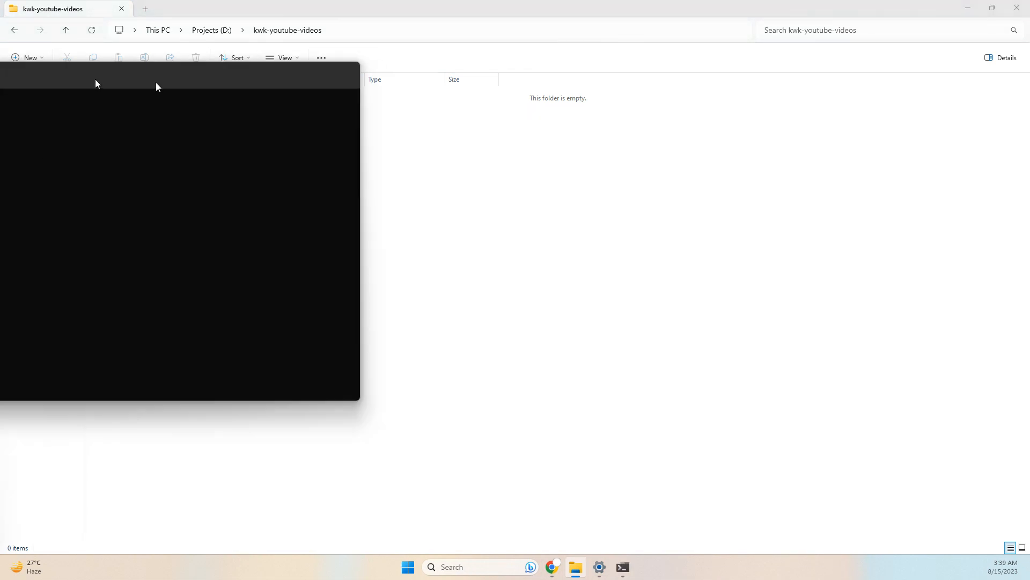
click(622, 567)
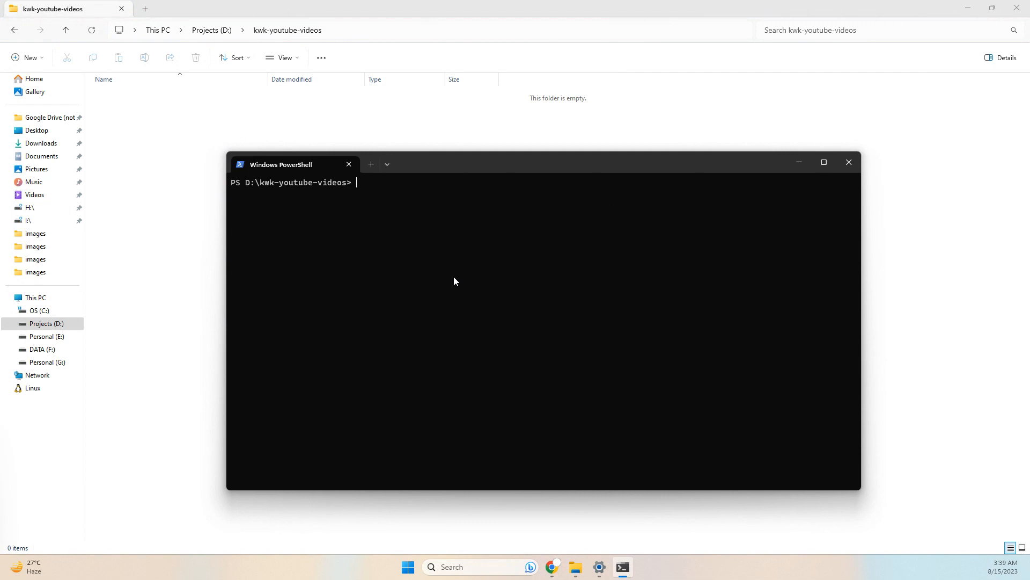
text(npx create-next-app@latest nextjs-blog --use-npm --example "https://github.com/vercel/next-learn/tree/master/basics/learn-starter")
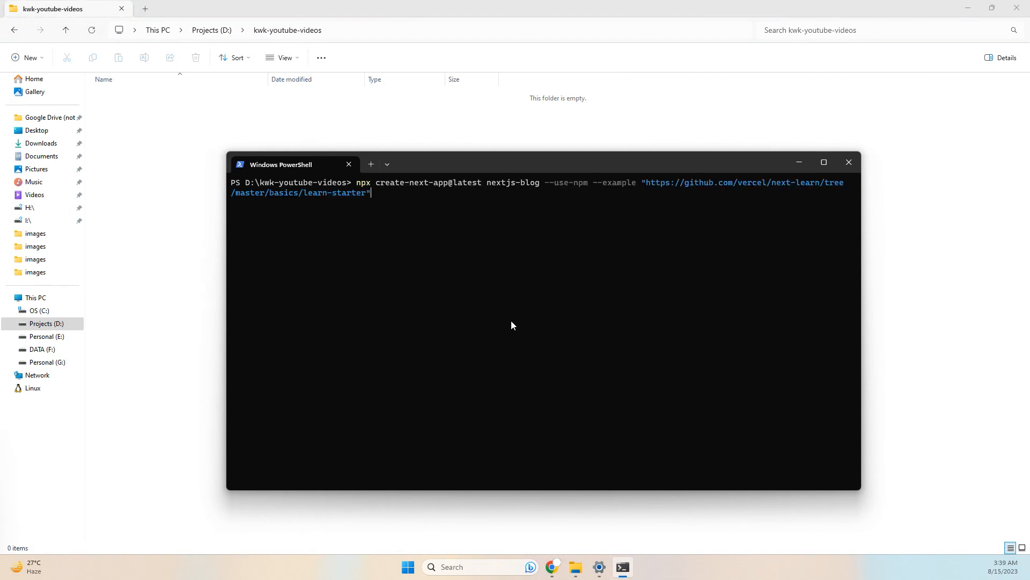
mouse_move(504, 184)
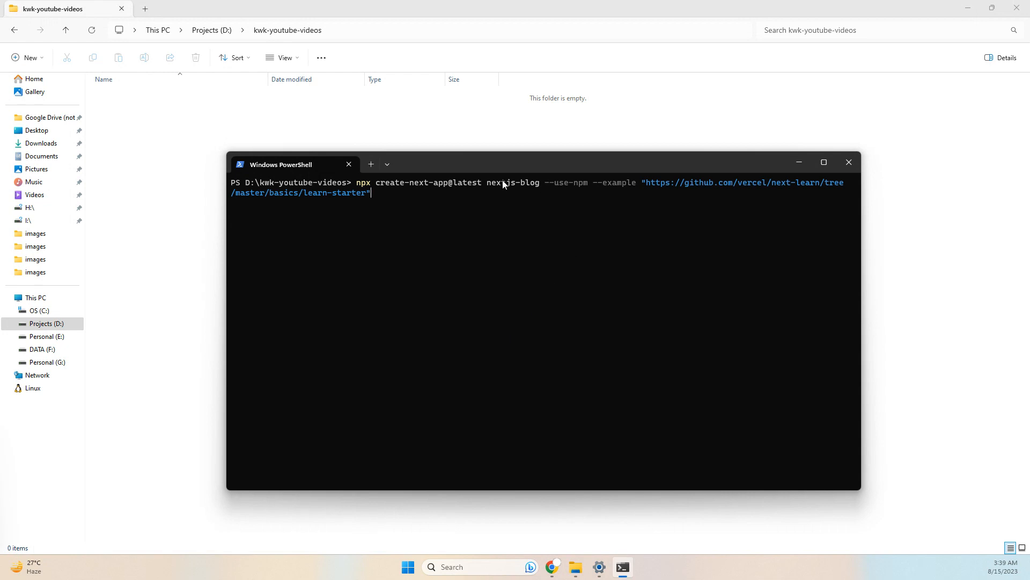
double_click(513, 183)
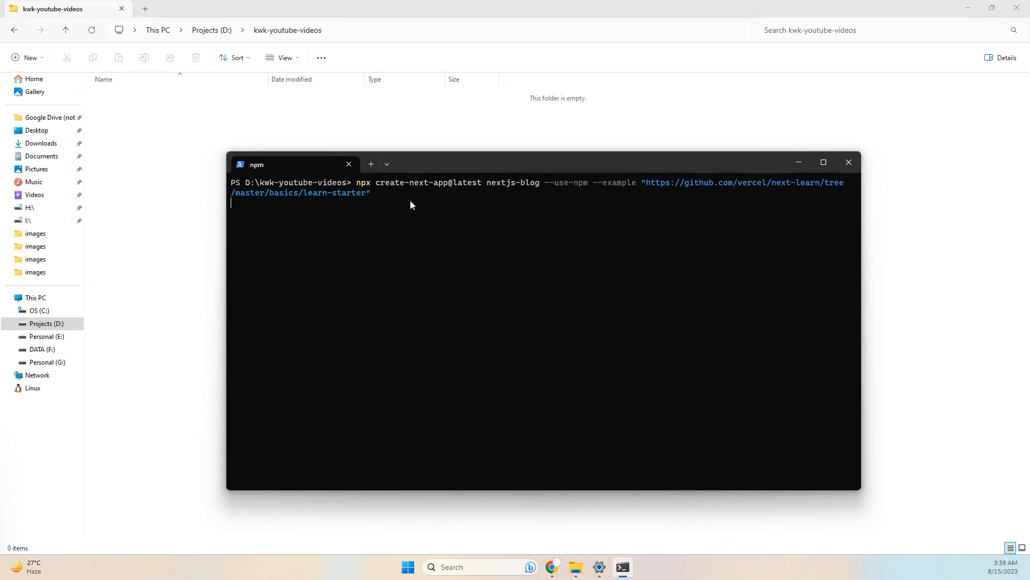
mouse_move(535, 434)
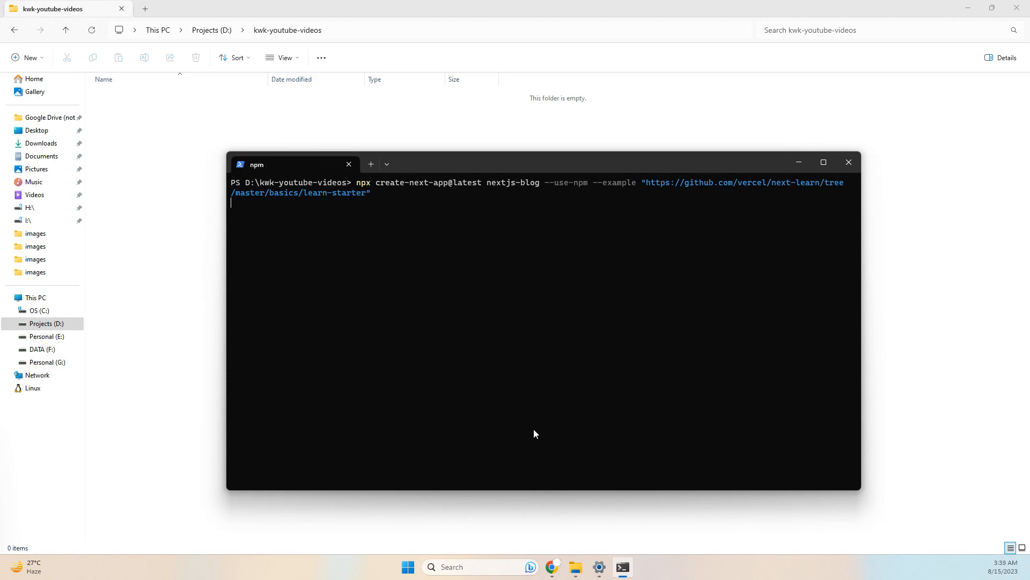
key(Enter)
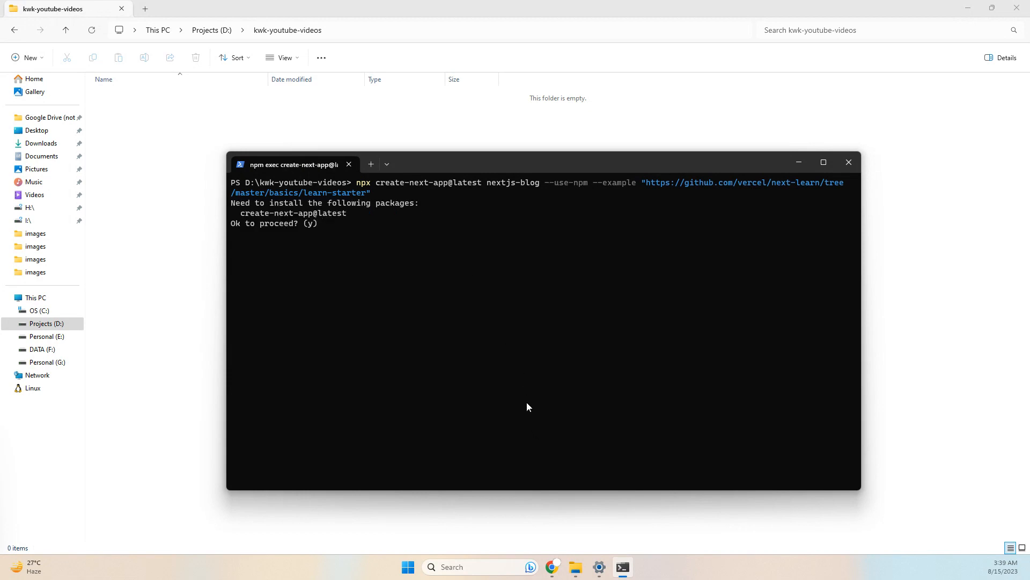
text(y)
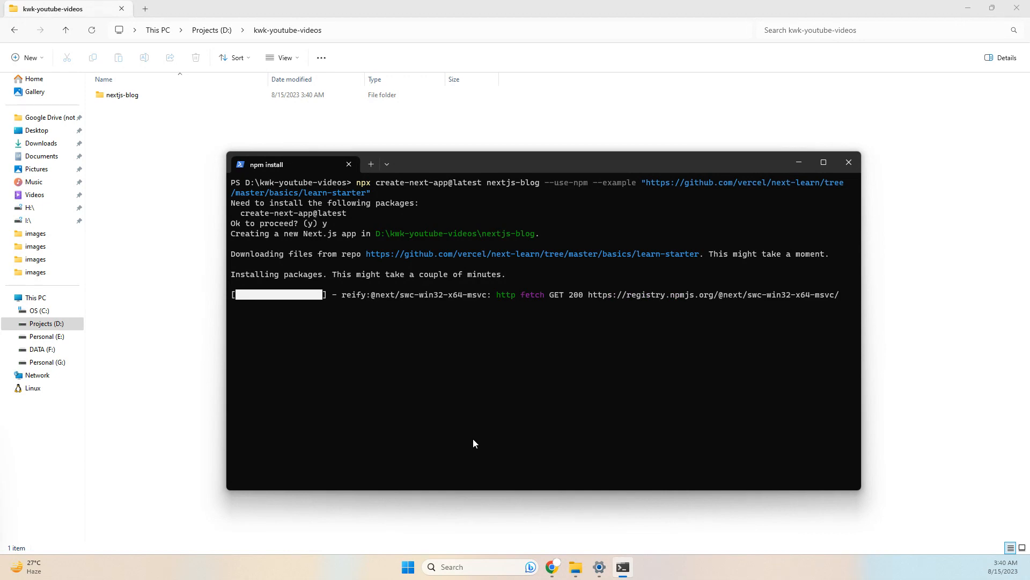
mouse_move(538, 514)
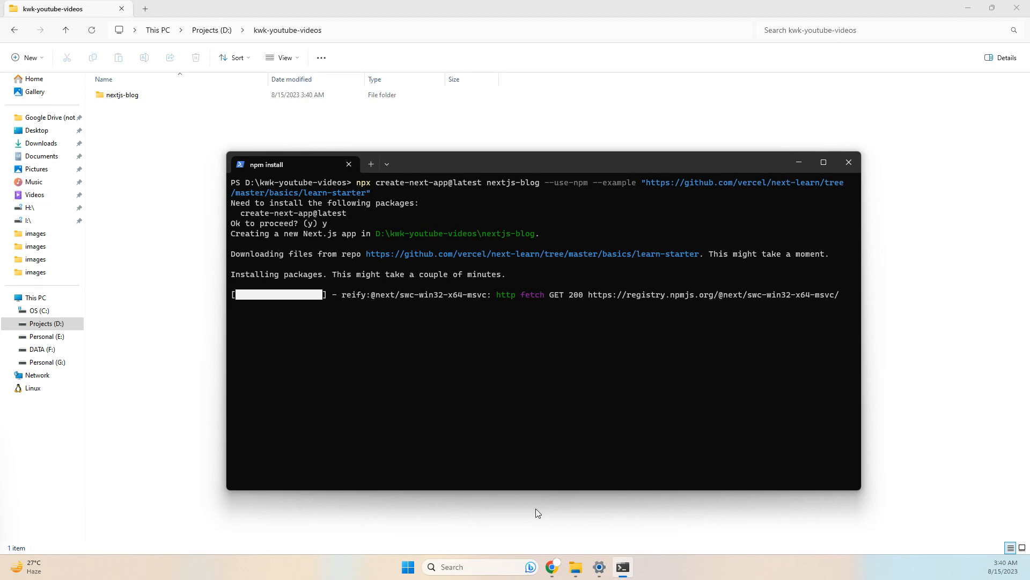
mouse_move(553, 565)
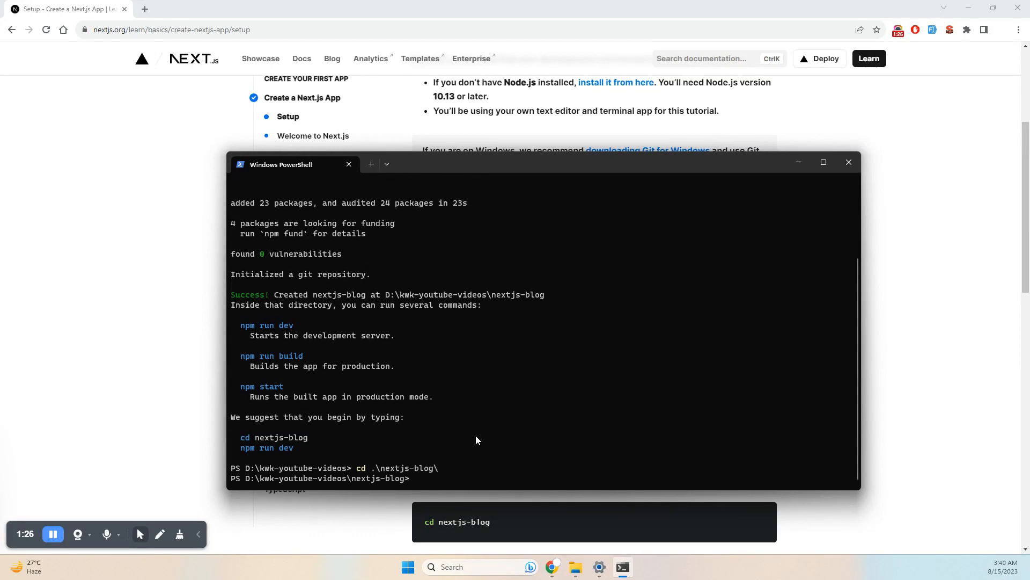
Start the development server with npm run dev inside nextjs-blog.
text(npm ru)
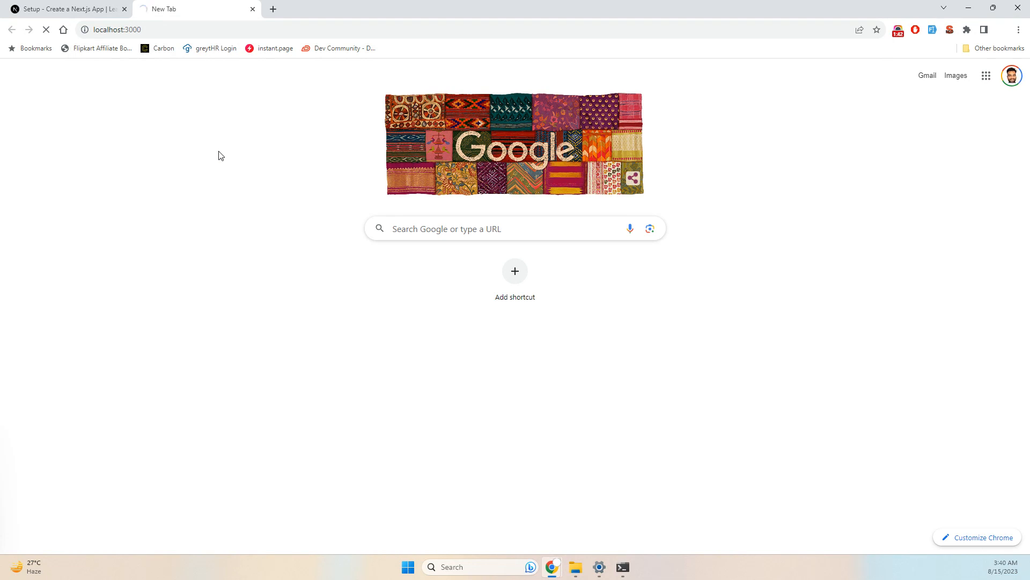
mouse_move(183, 251)
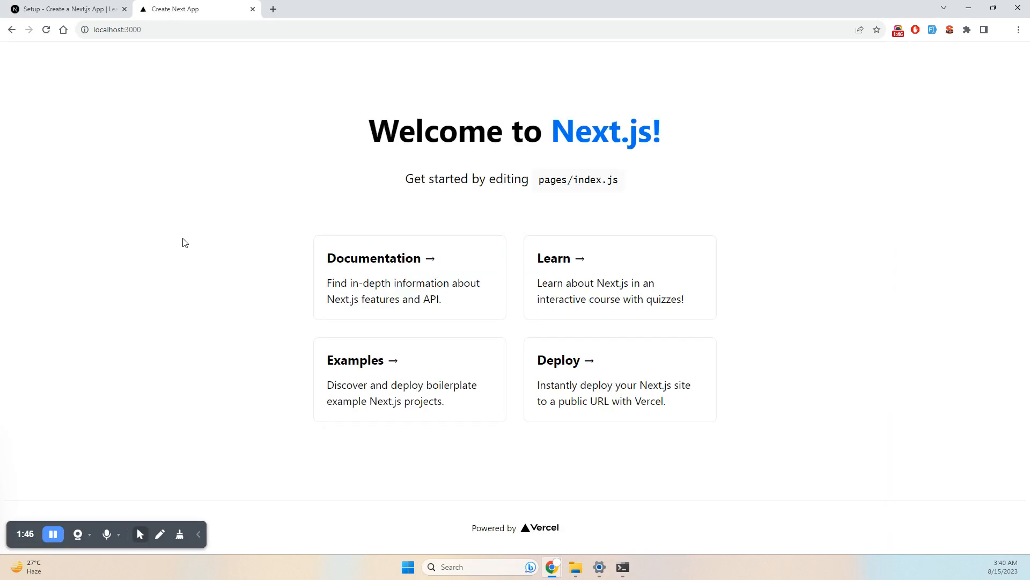
mouse_move(162, 399)
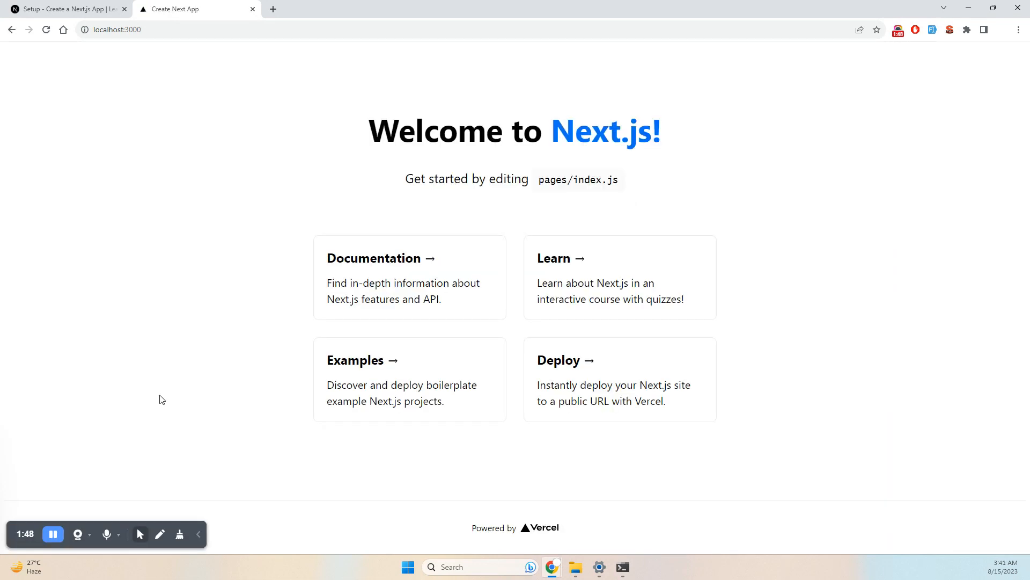
mouse_move(233, 68)
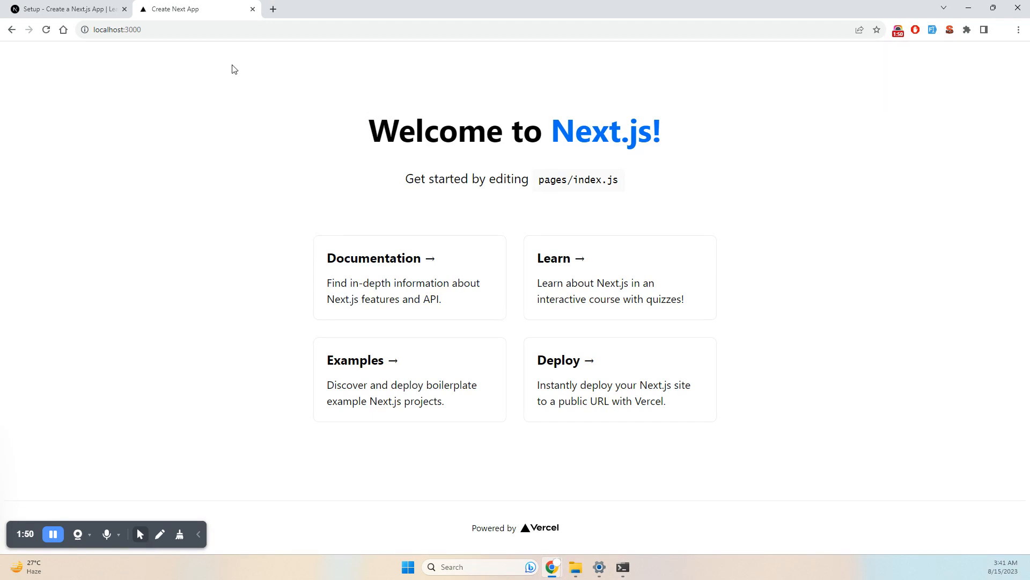
Go to vercel.com in a new Chrome tab.
click(275, 9)
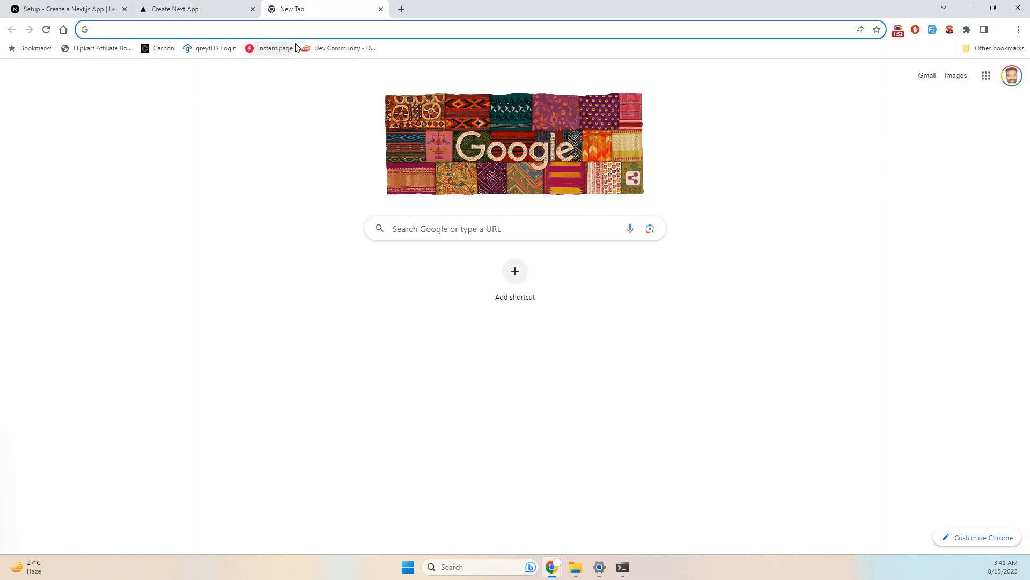
text(vercel.com)
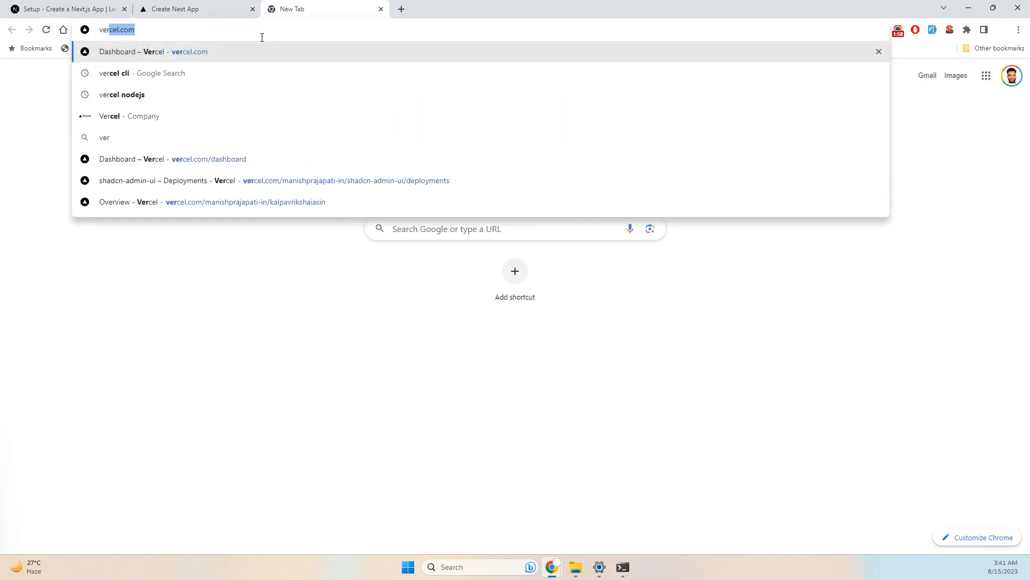
click(113, 73)
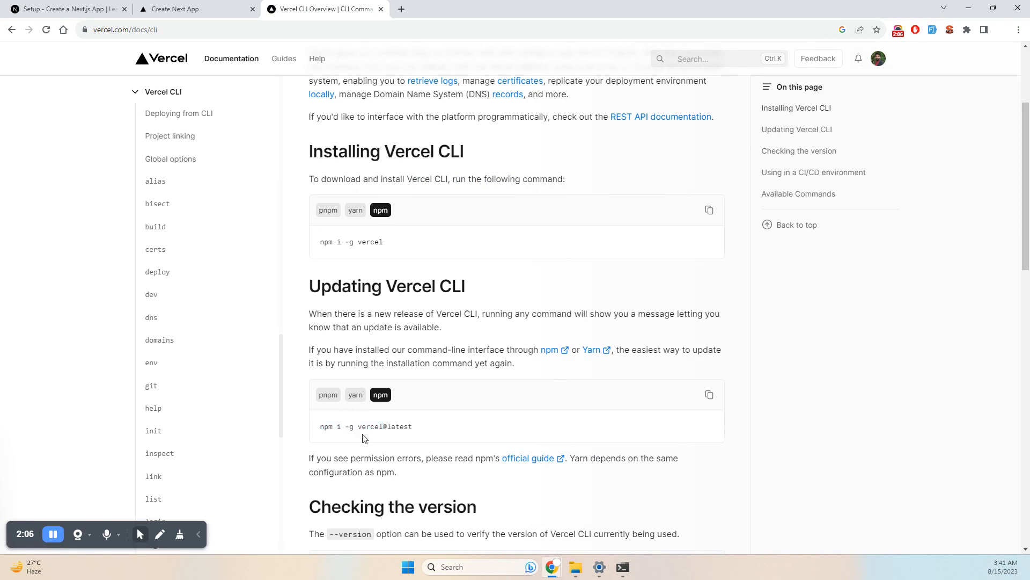
Scroll the Vercel CLI docs past npm i -g vercel@latest to 'Checking the version'.
scroll(down, 3)
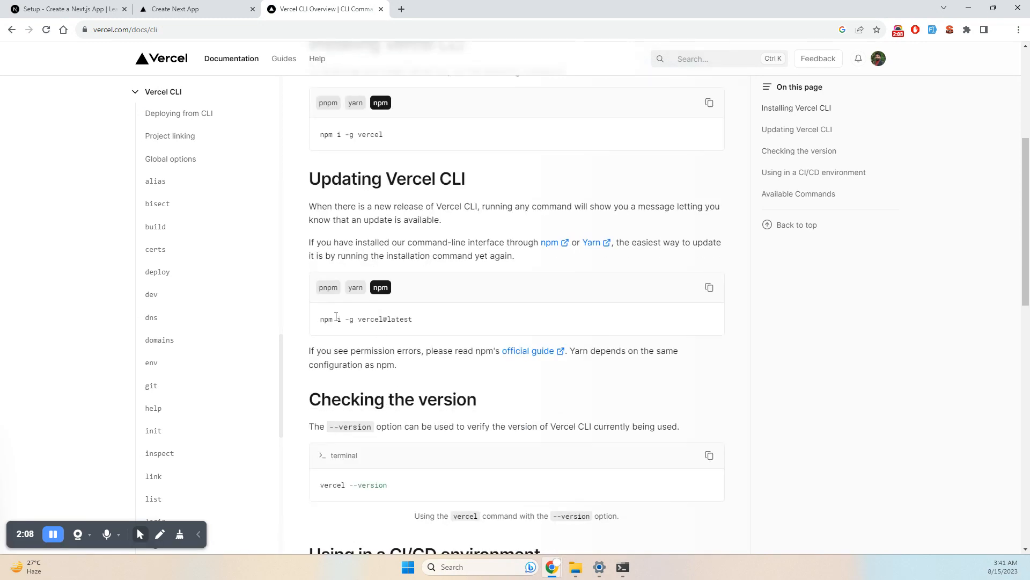
triple_click(365, 319)
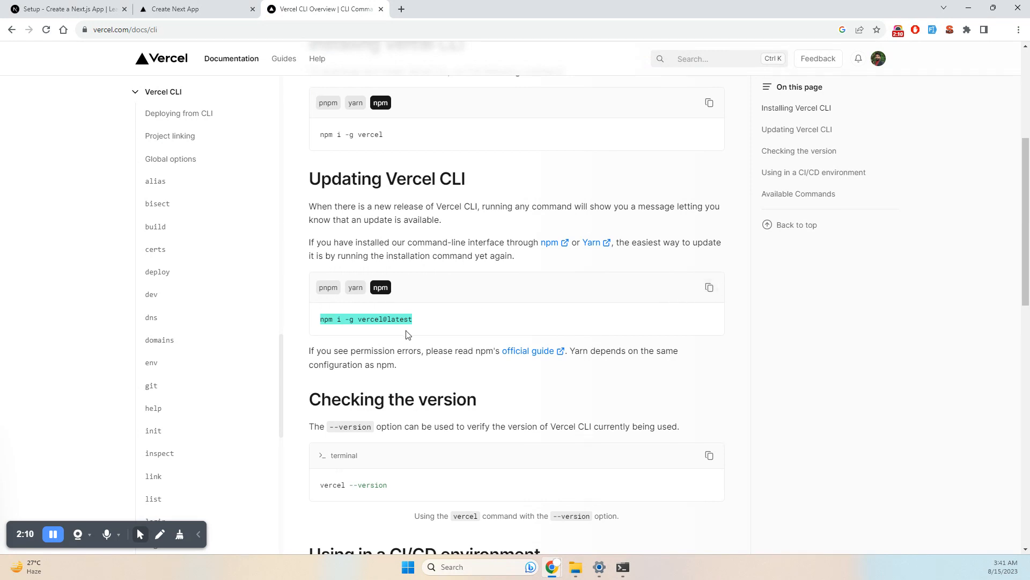
scroll(down, 3)
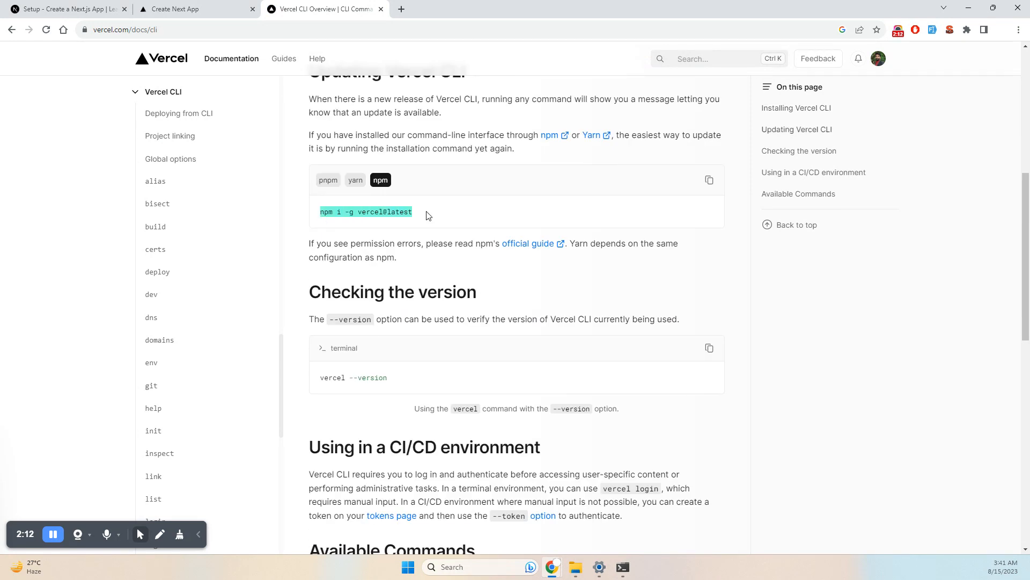
mouse_move(320, 213)
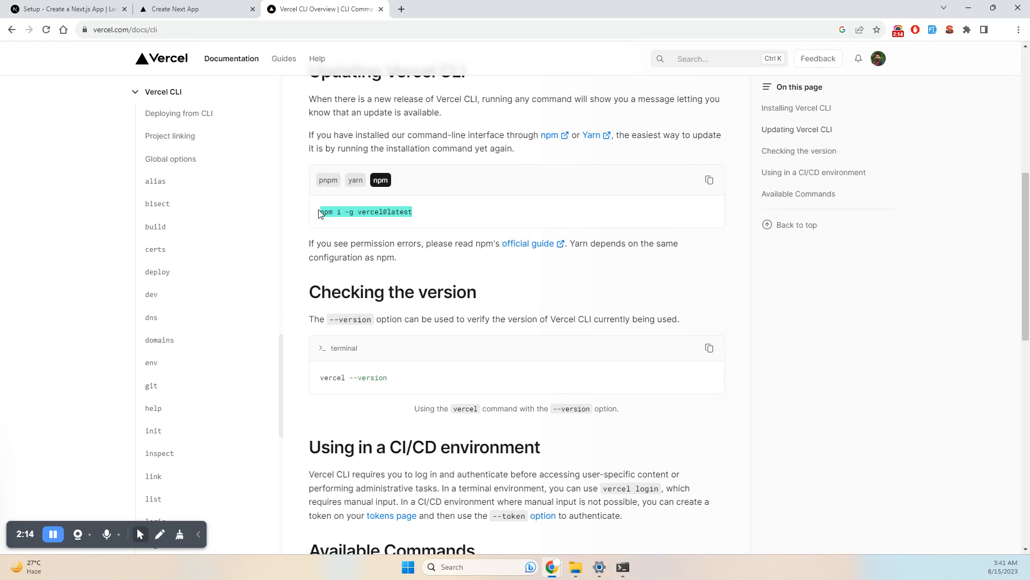
scroll(down, 3)
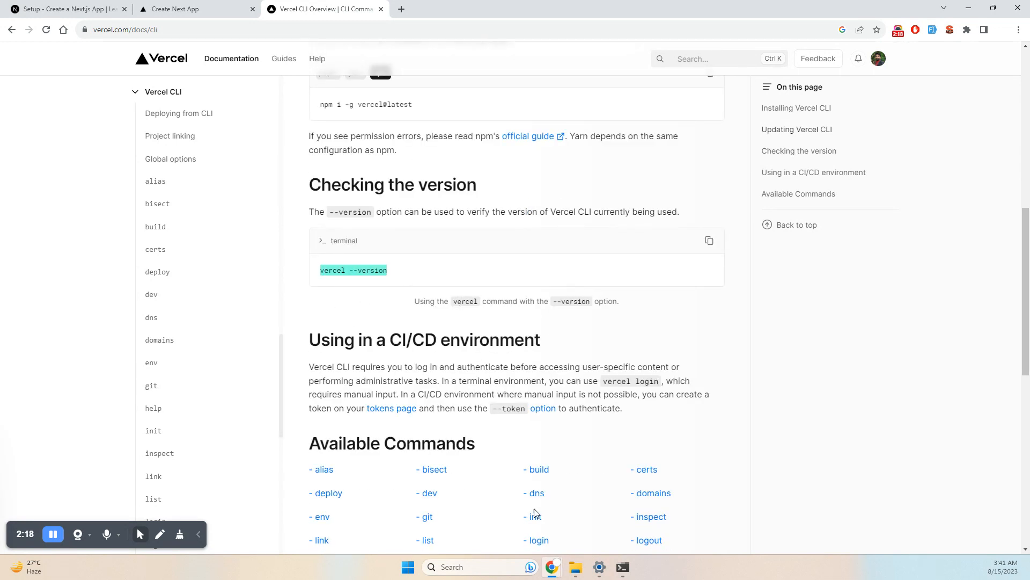
click(623, 566)
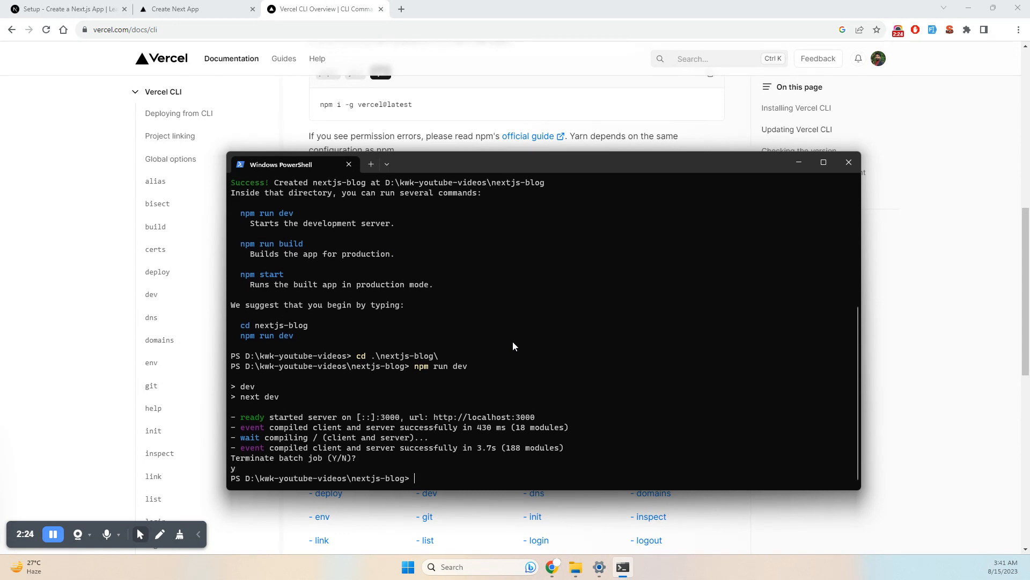
Confirm Vercel CLI 22.0.1, then run vercel and link a new project named next-js-vercel.
text(vercel --version)
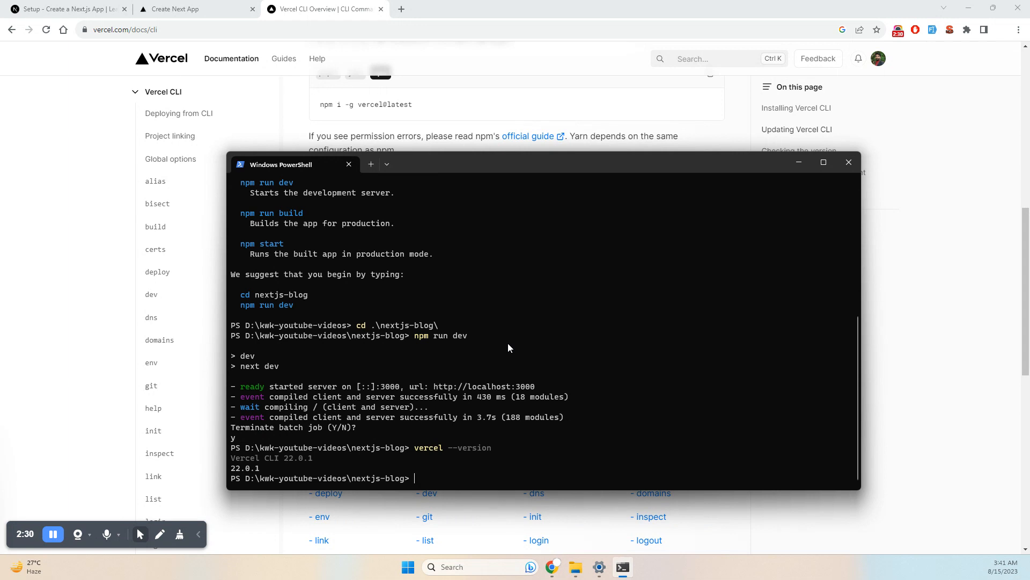
text(ve)
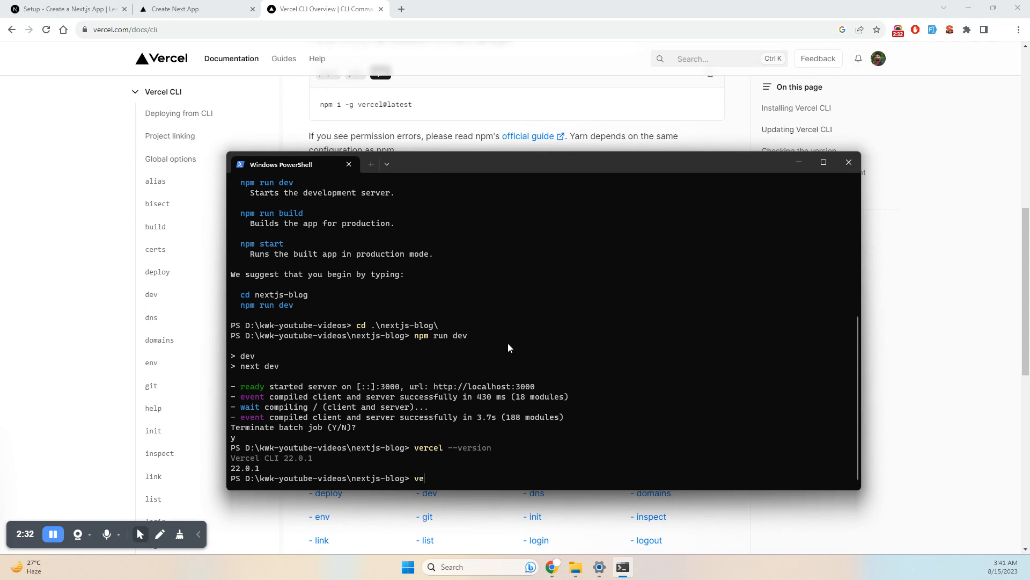
text(rcel)
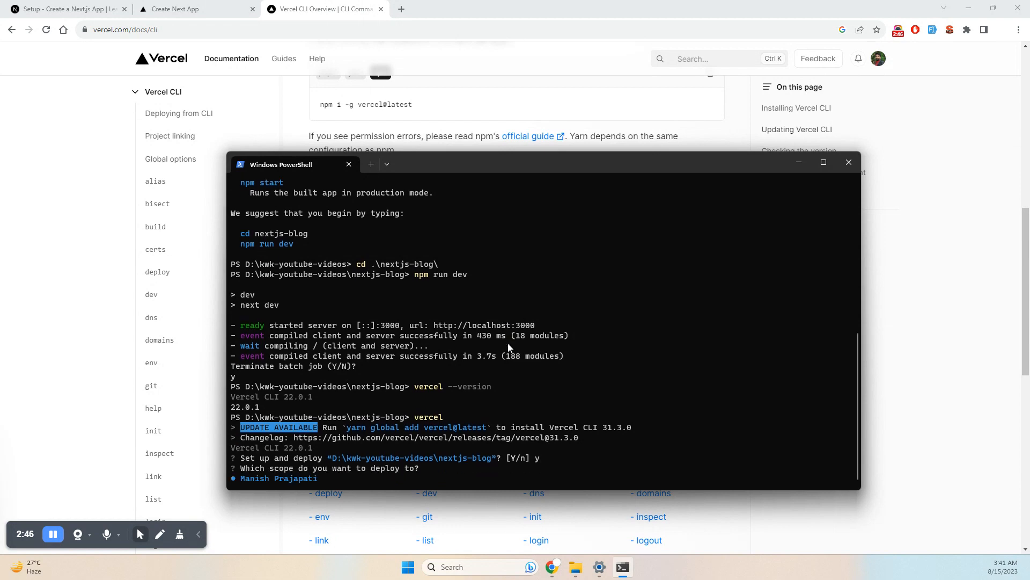
key(Enter)
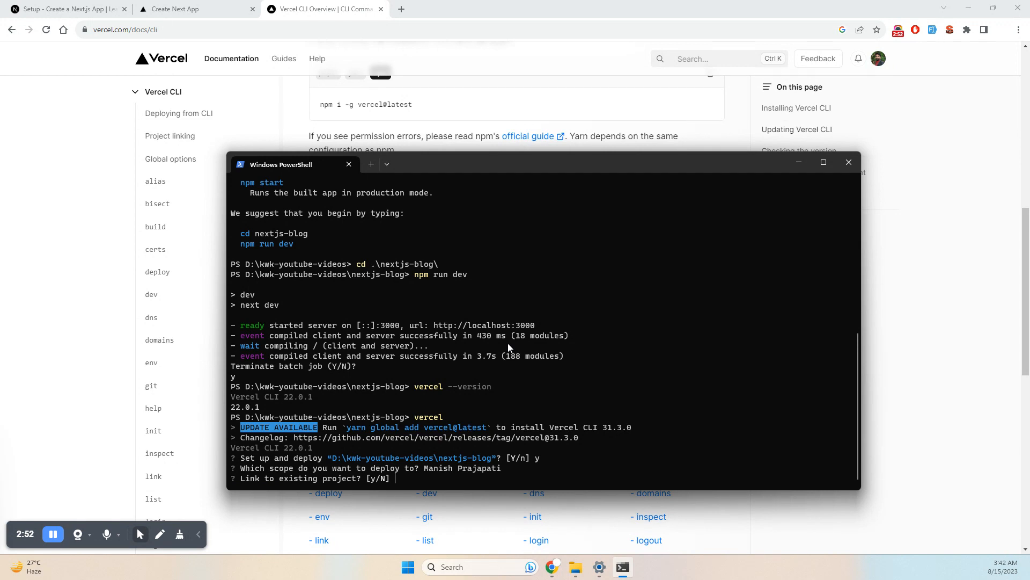
text(n)
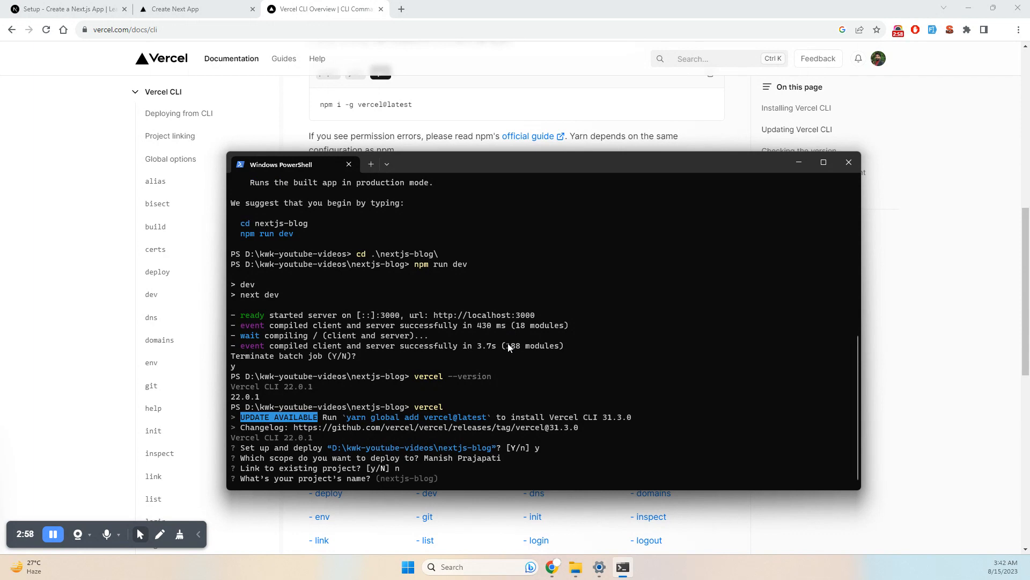
text(next-js-vercel)
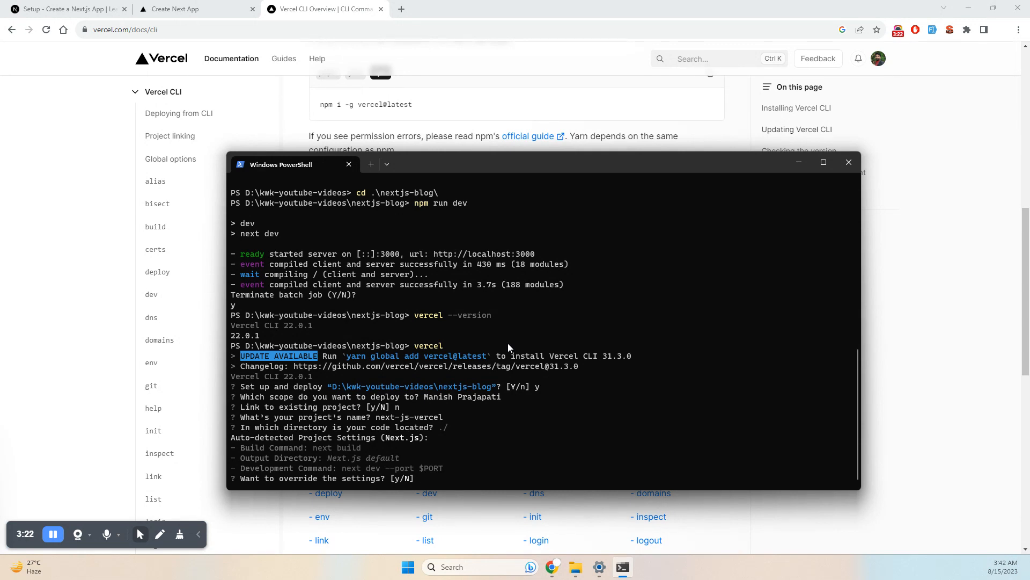
text(n)
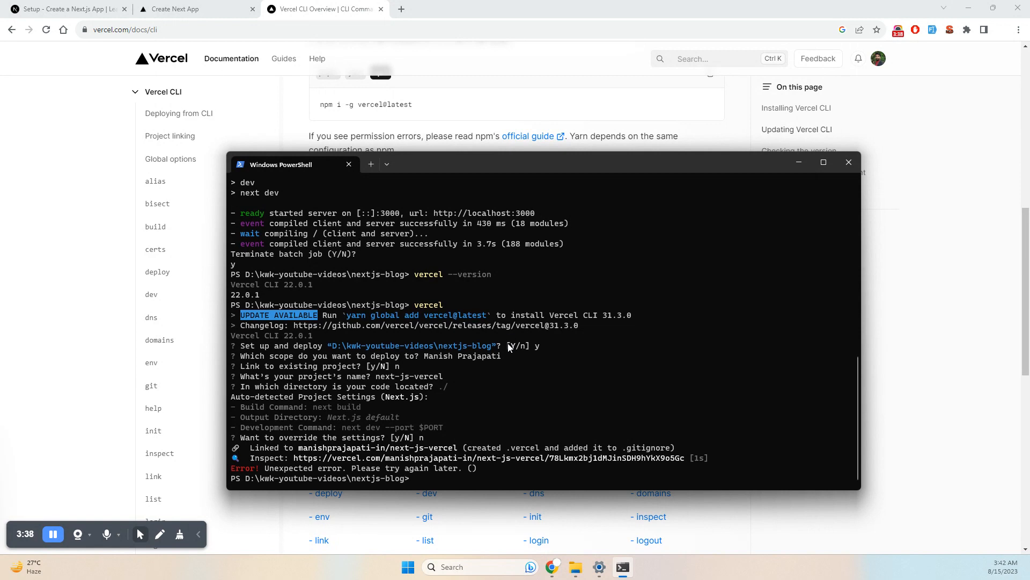
Rerun vercel for a preview deployment, then launch a production deploy with vercel --prod.
click(849, 162)
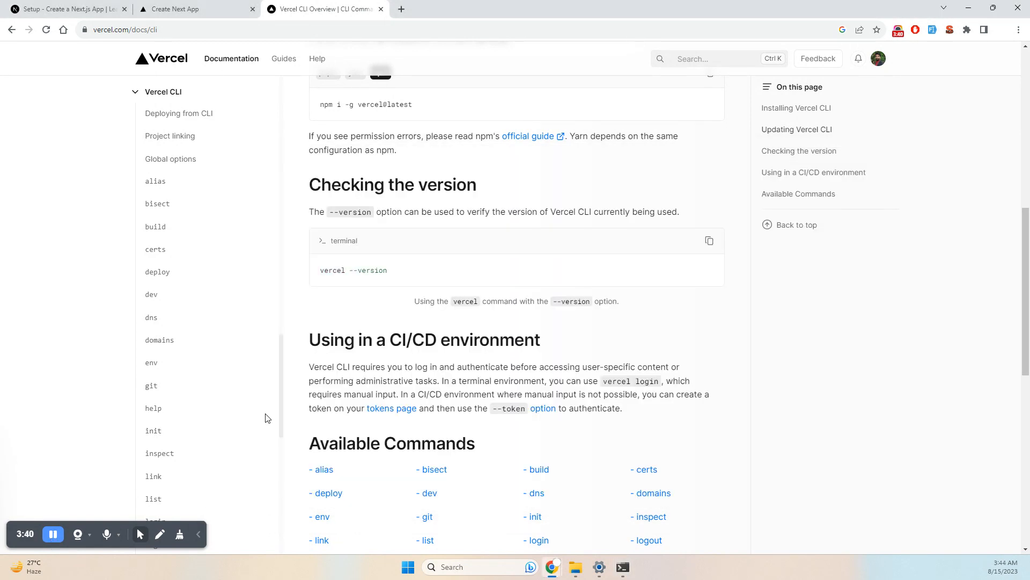
click(624, 567)
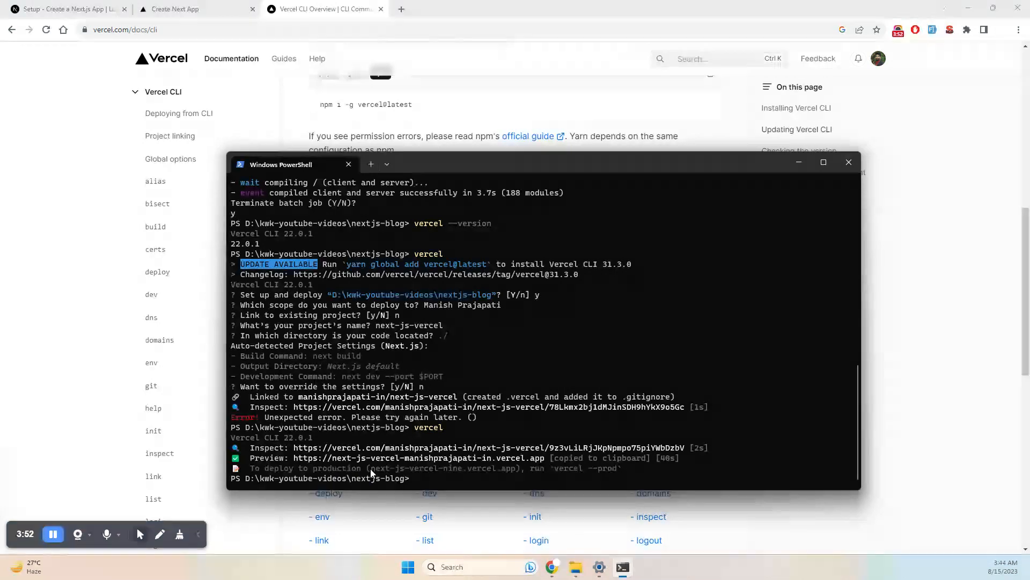
text(vercel --pr)
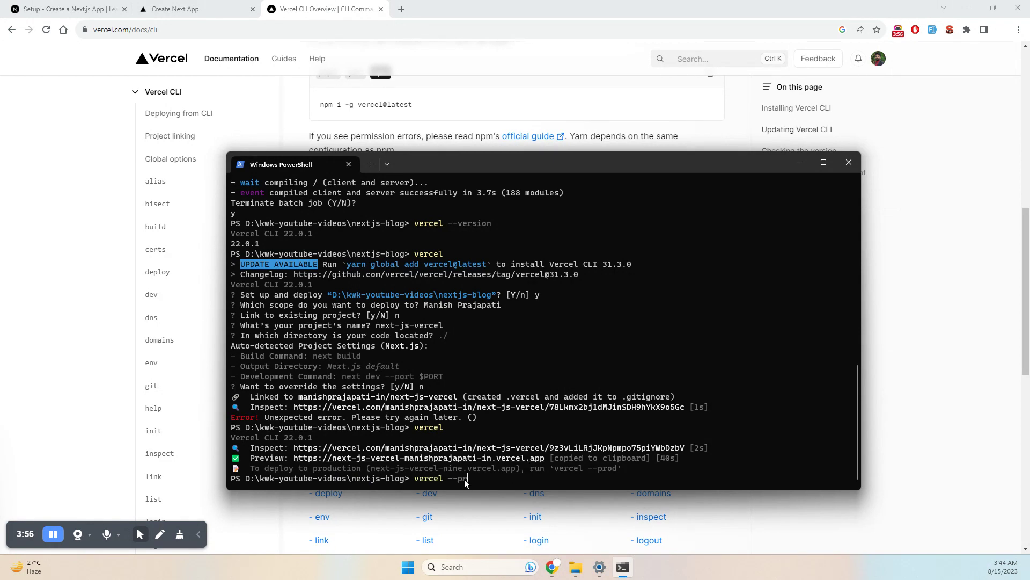
key(Enter)
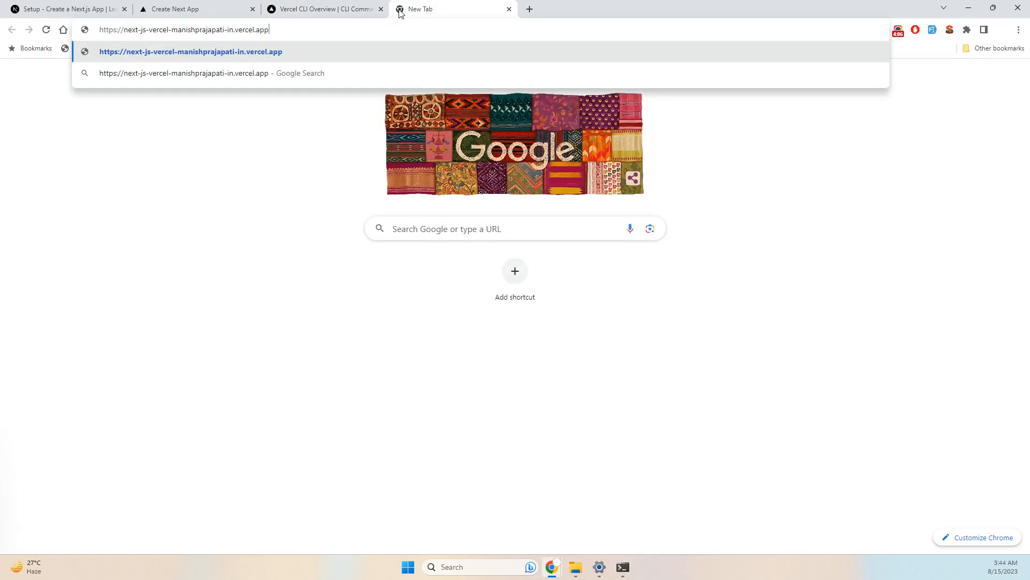
Load the preview URL, then change the address to next-js-vercel.vercel.app.
key(Enter)
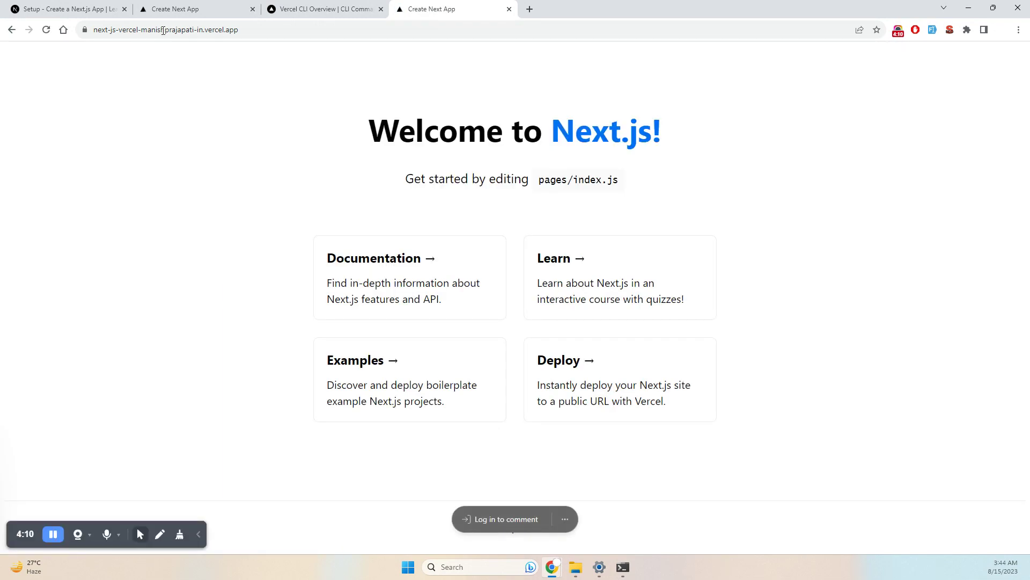
double_click(165, 30)
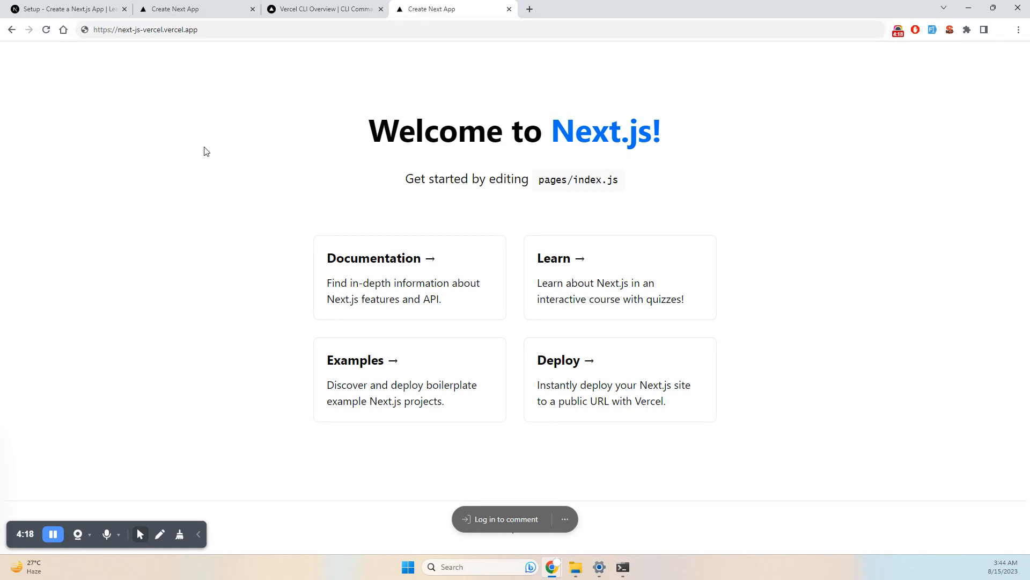
click(623, 566)
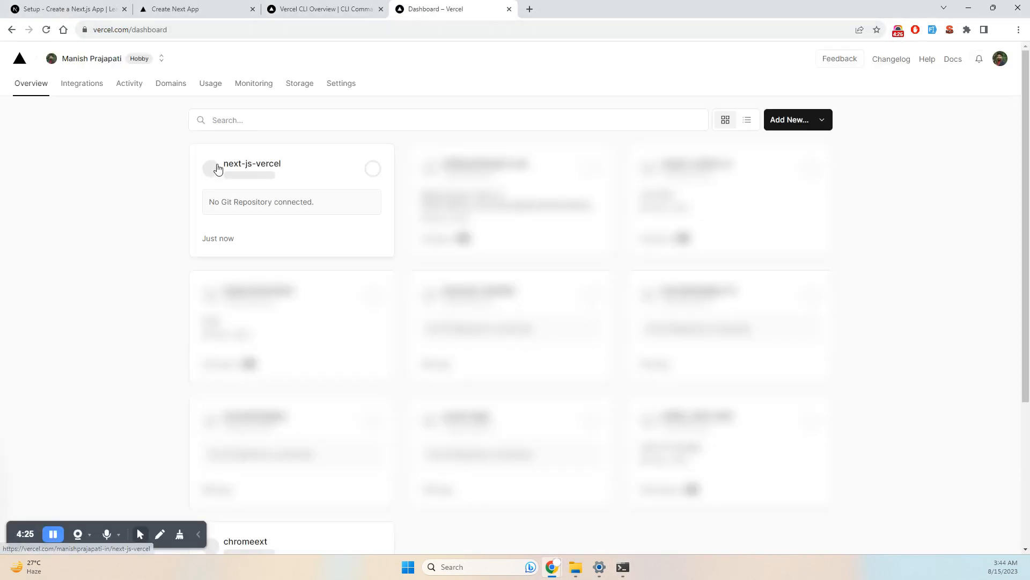
Open next-js-vercel's Deployments and visit the current production site at next-js-vercel-nine.vercel.app.
click(252, 164)
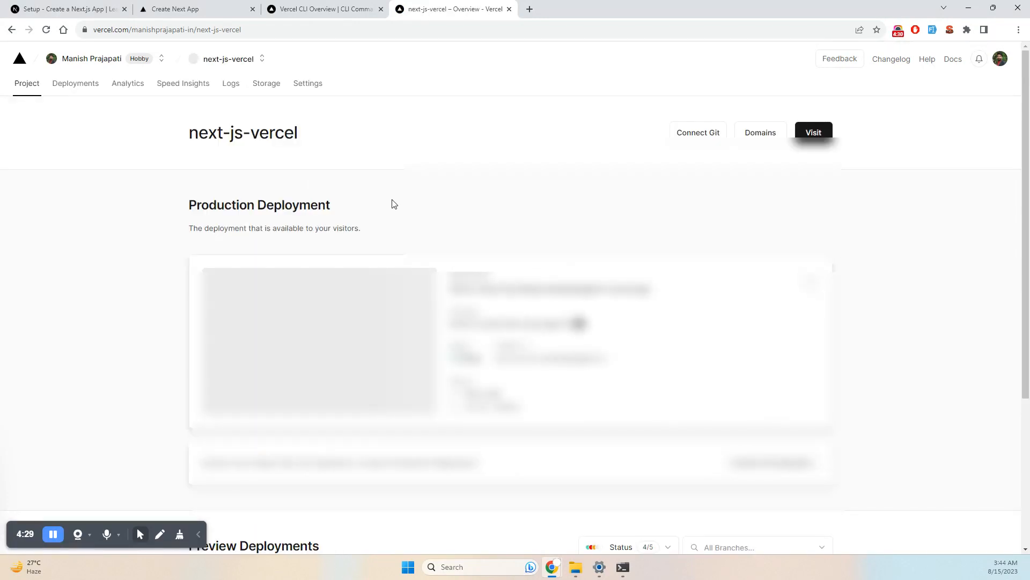
click(75, 83)
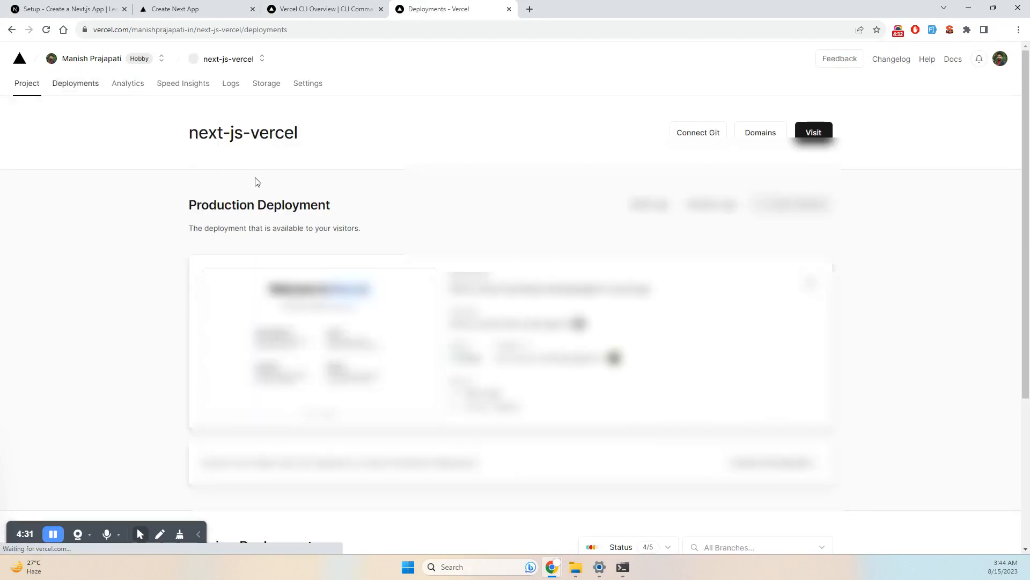
click(75, 83)
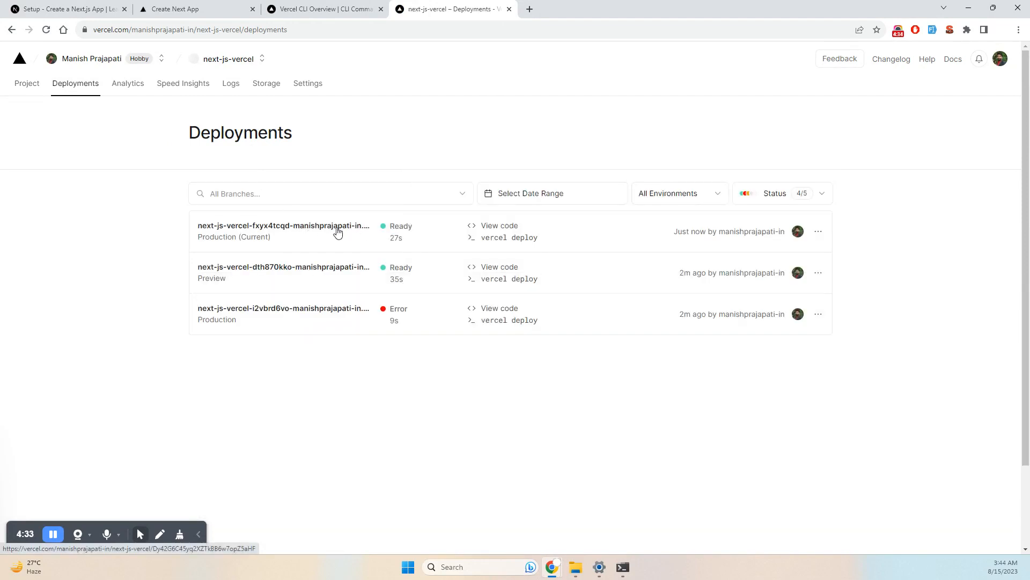
click(622, 567)
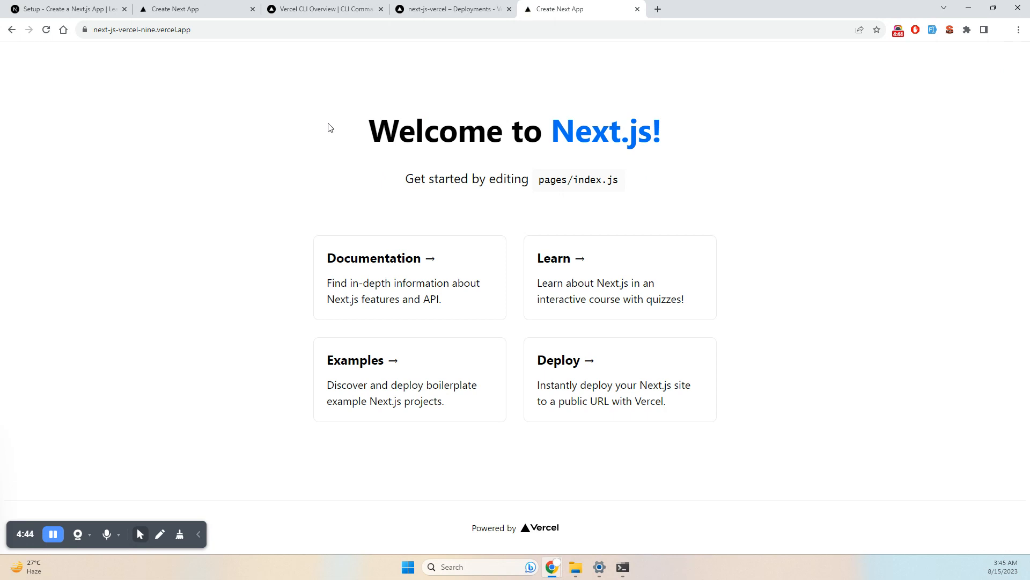
drag(328, 129, 568, 257)
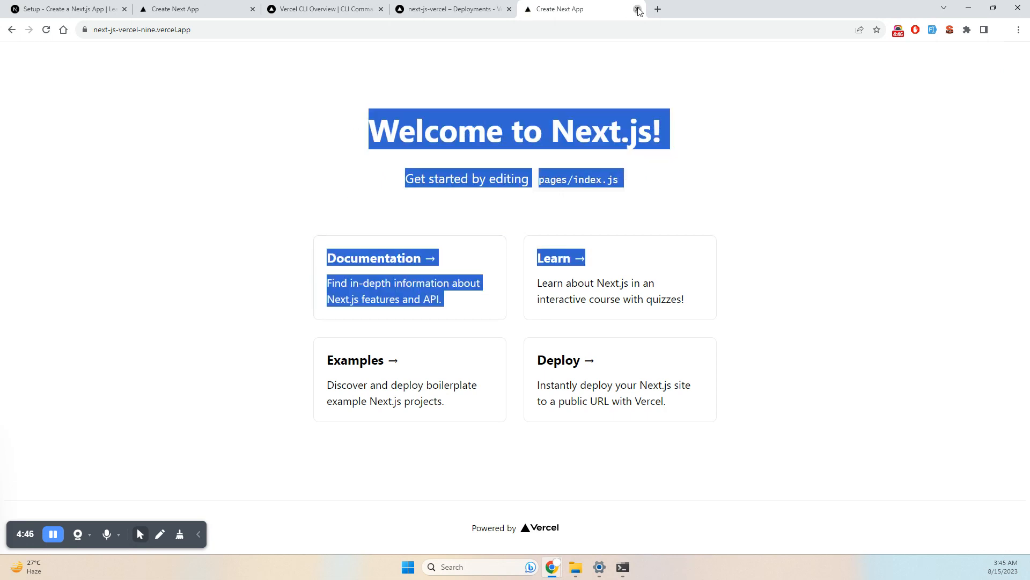